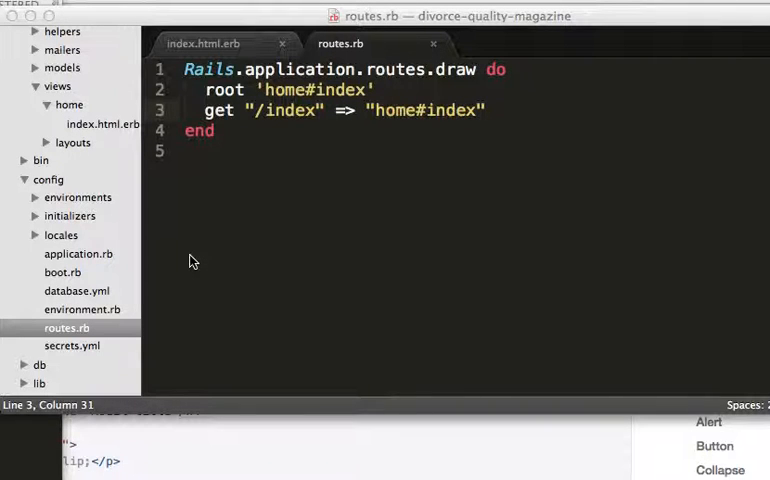
- Add the line gem 'bootstrap-sass', '~>3.2.0' at the bottom of the Gemfile
scroll(down, 3)
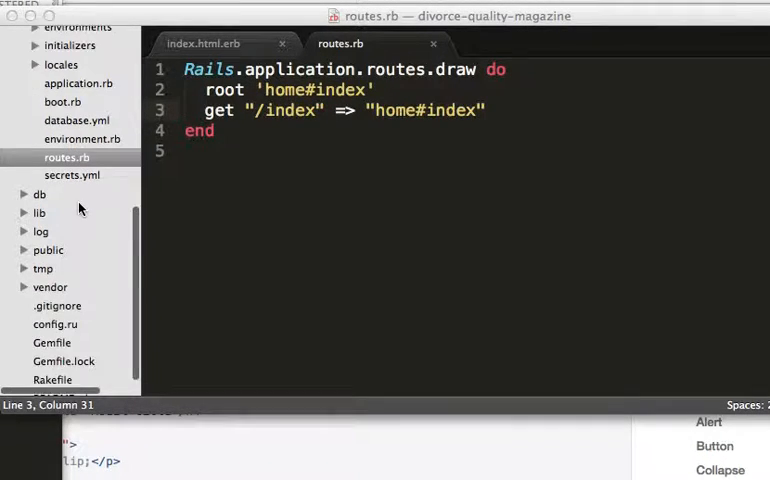
scroll(down, 3)
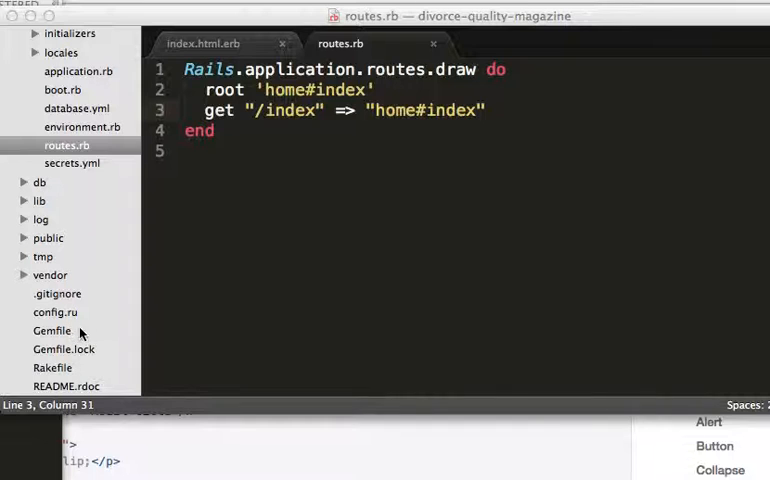
click(51, 330)
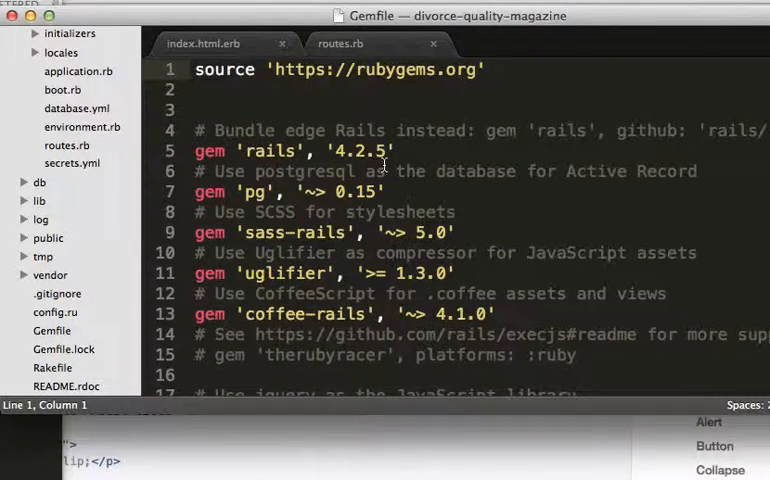
scroll(down, 3)
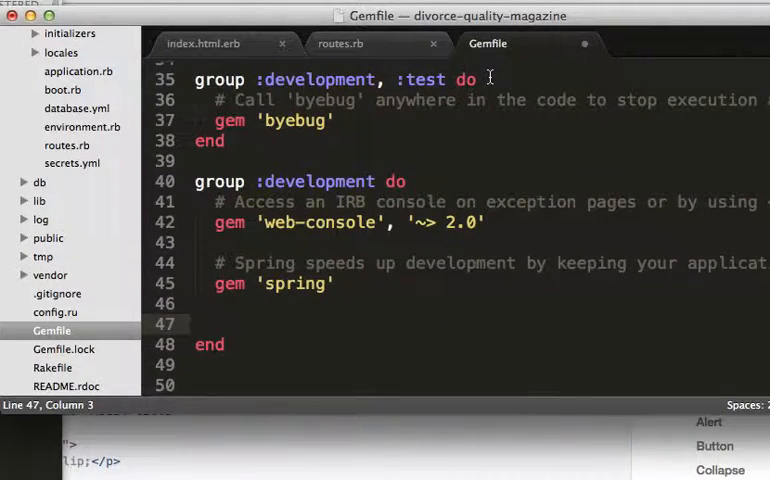
scroll(up, 3)
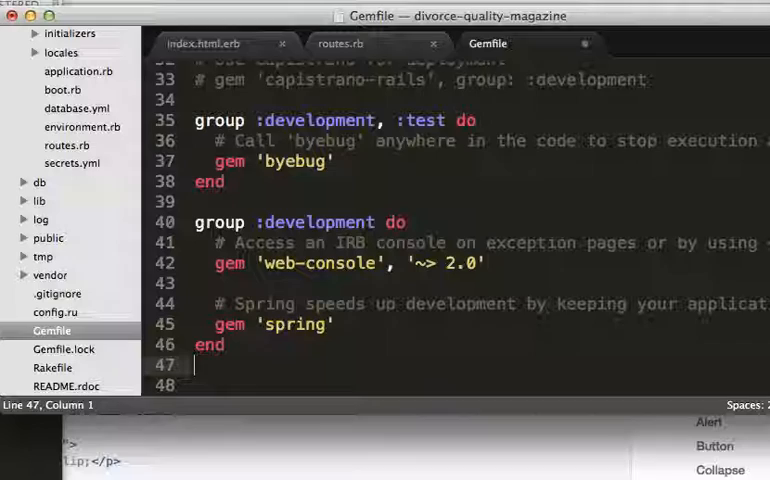
text(gem 'bootstrap-sass', '~>3.2.0')
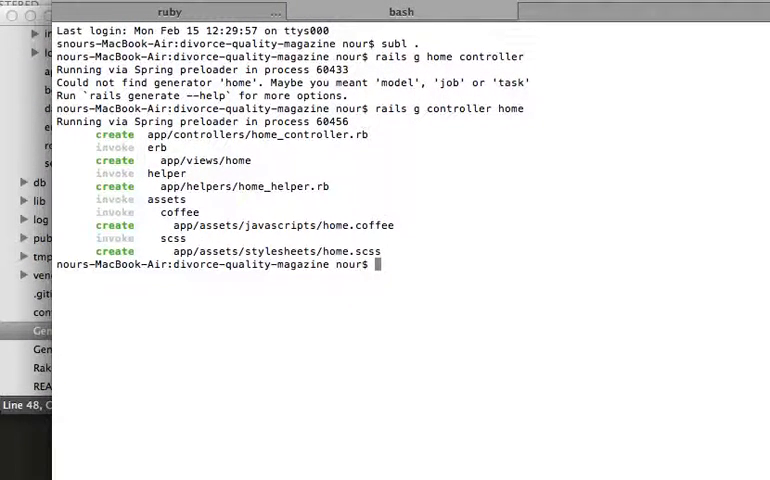
- Run bundle install in the Terminal to install the bootstrap-sass gem
text(bundle)
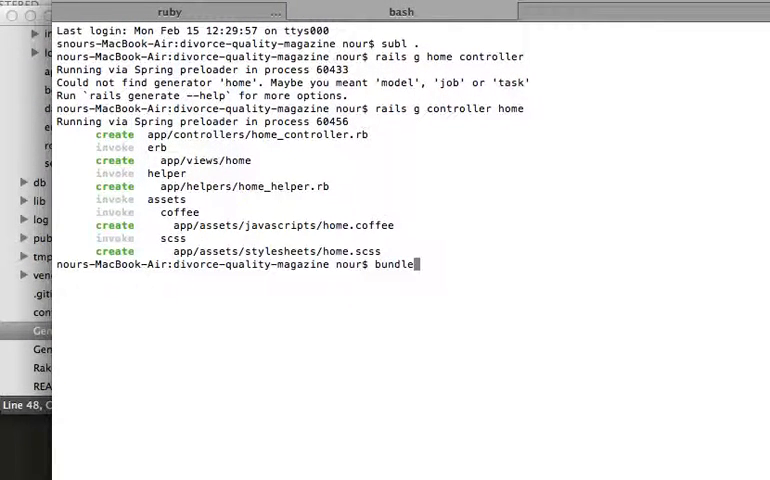
text(install)
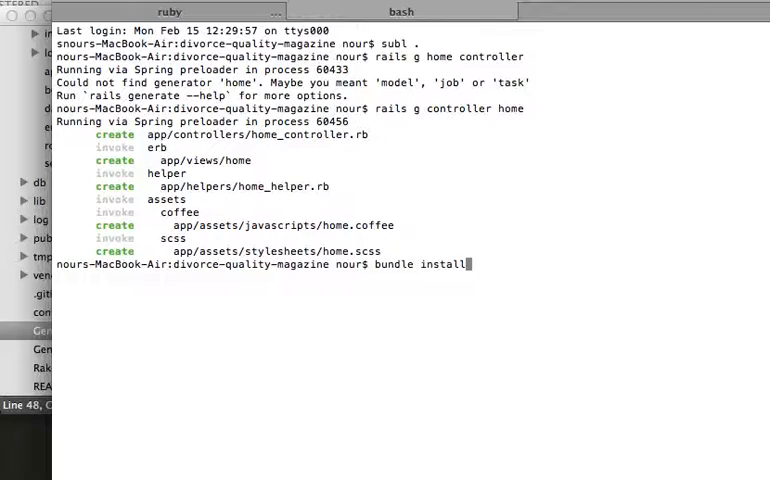
key(Return)
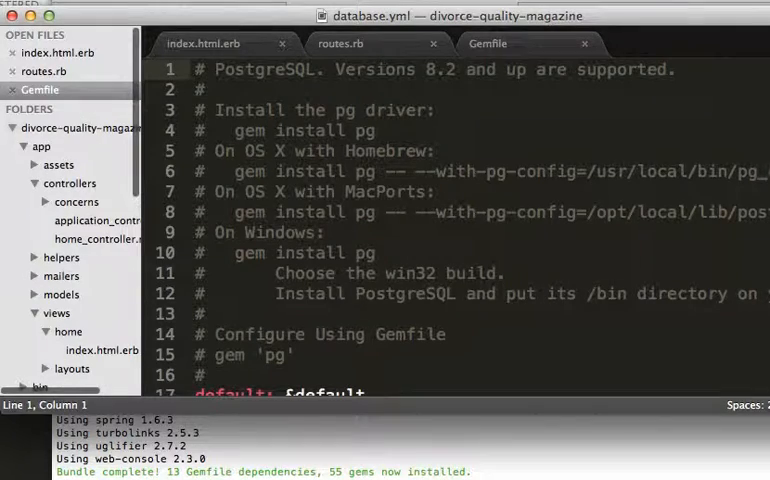
- Expand app > assets > stylesheets and show application.css
click(95, 221)
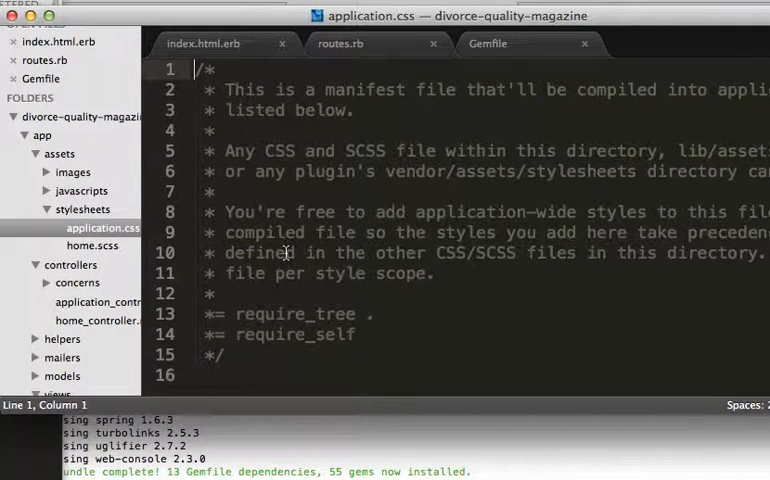
- Create a new file named bootstrap_and_overrides.css.scss in the stylesheets folder
right_click(77, 209)
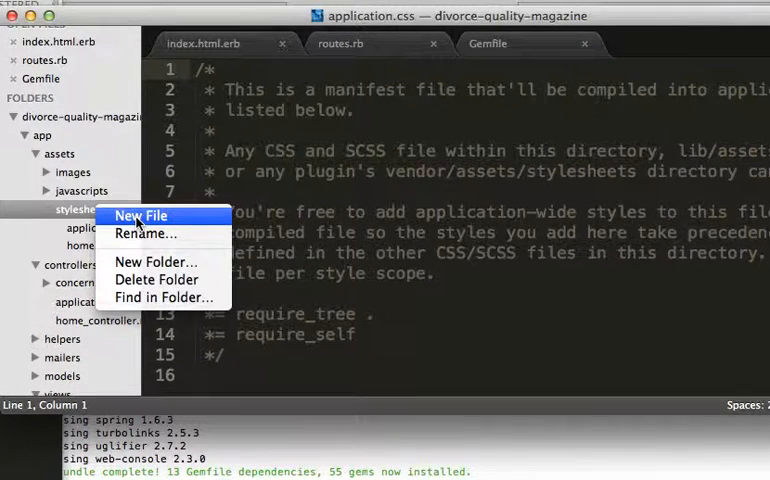
click(140, 216)
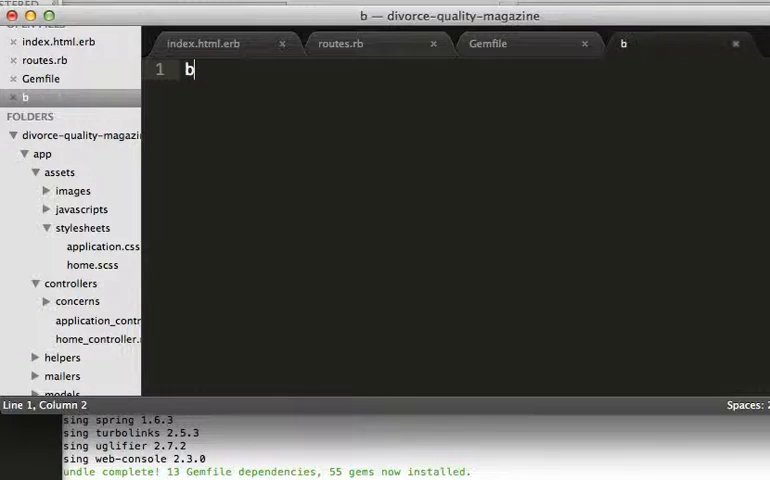
text(ootstra)
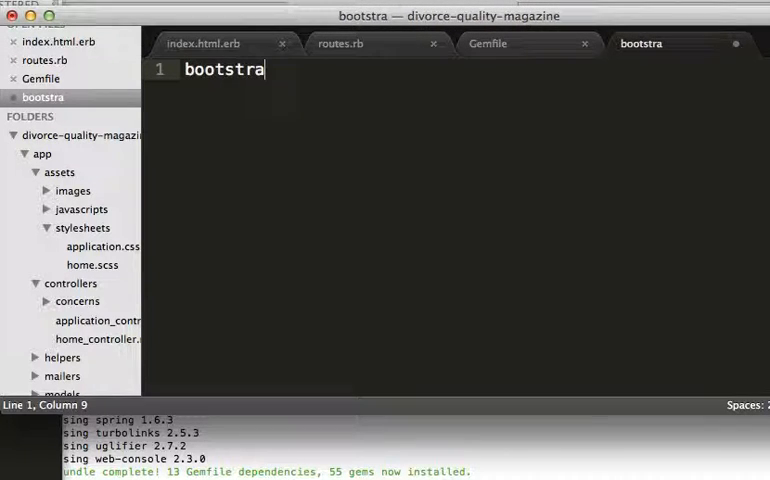
text(p_and_)
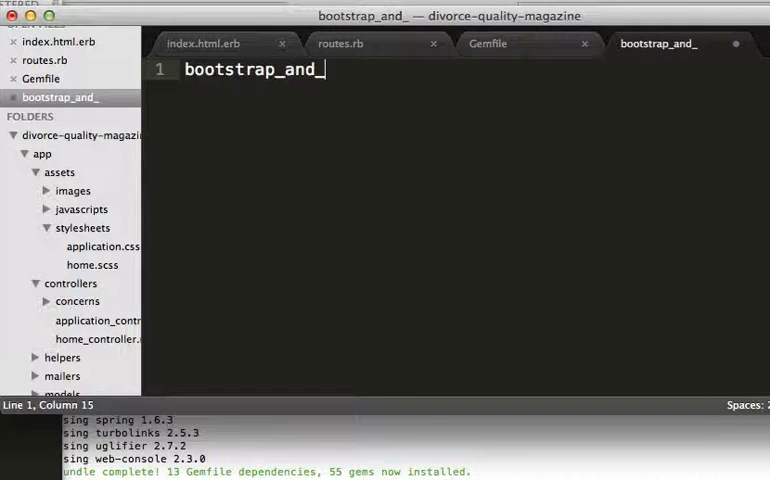
text(overr)
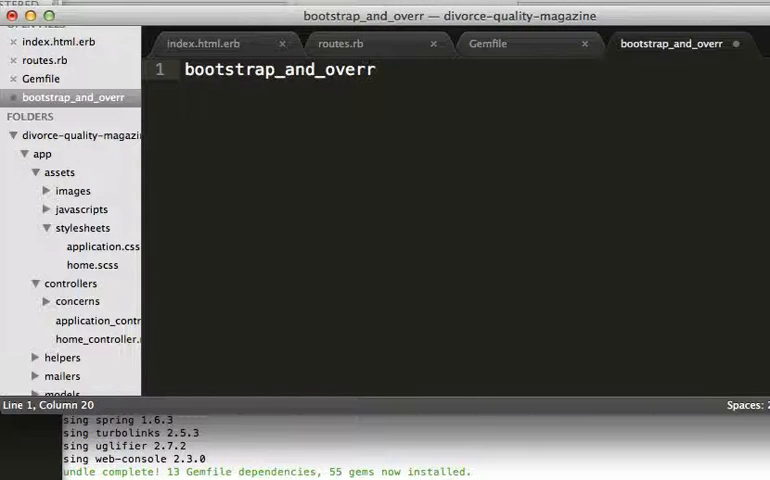
text(ides)
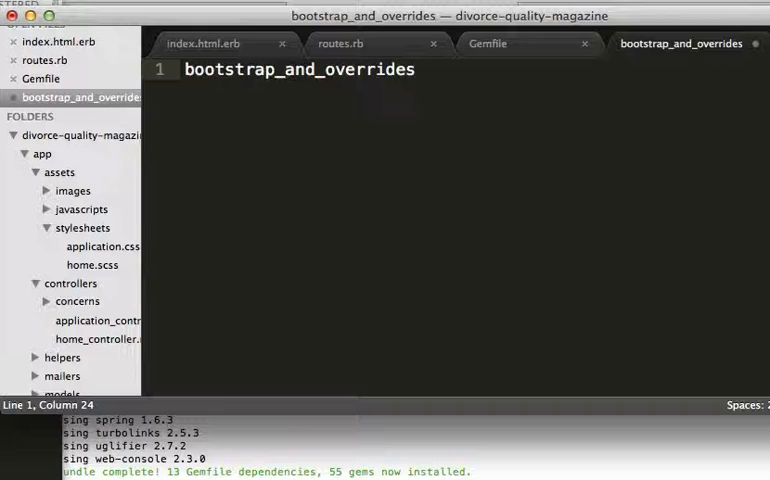
text(.css.sc)
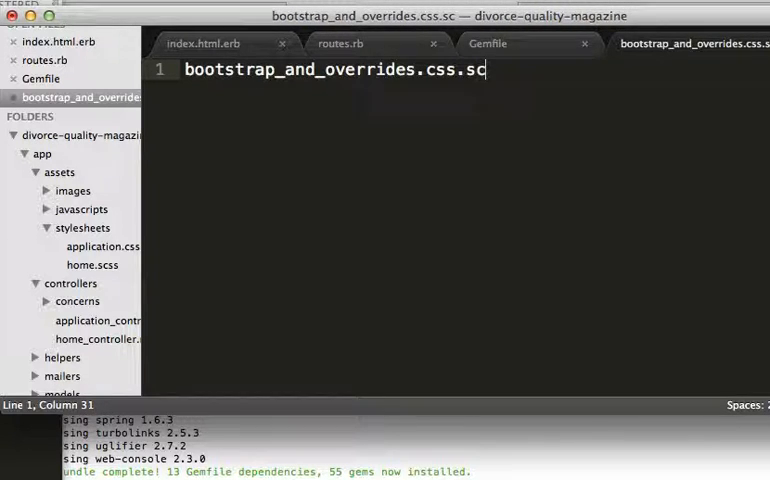
text(ss)
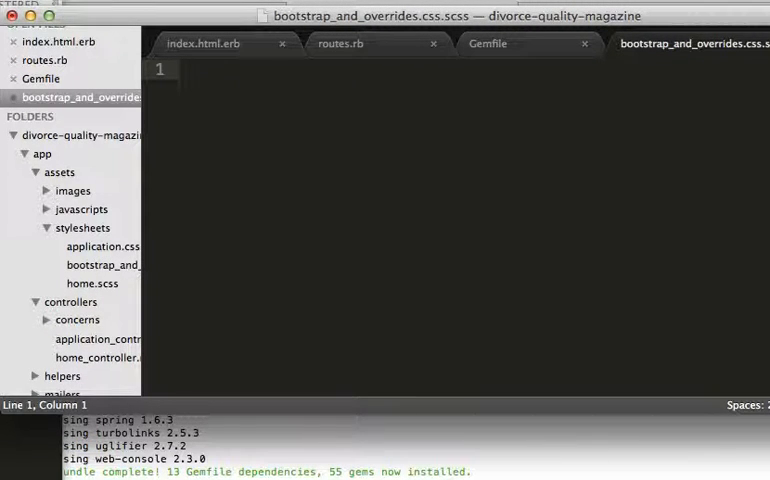
text(@imp)
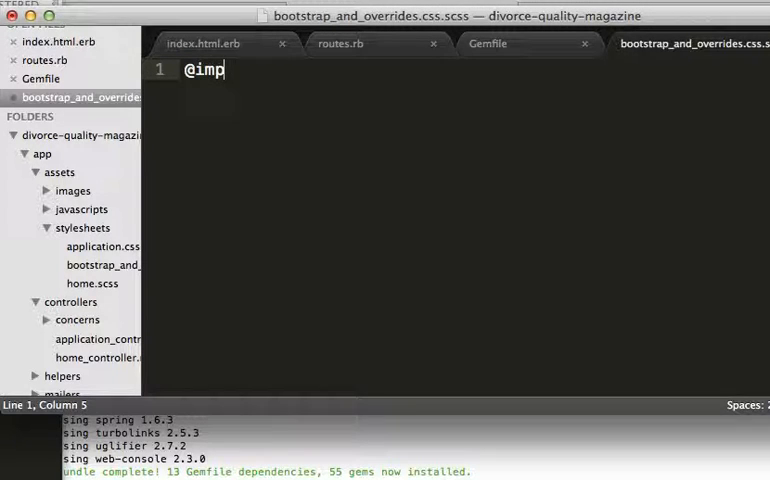
text(ort)
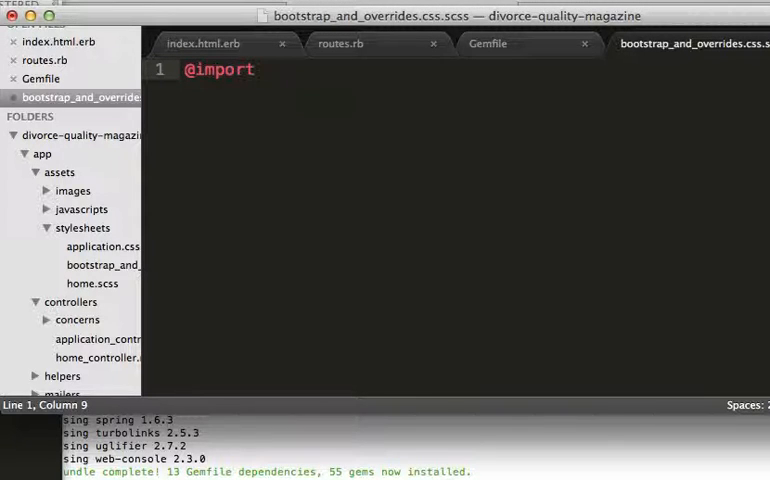
text('bootstrap-)
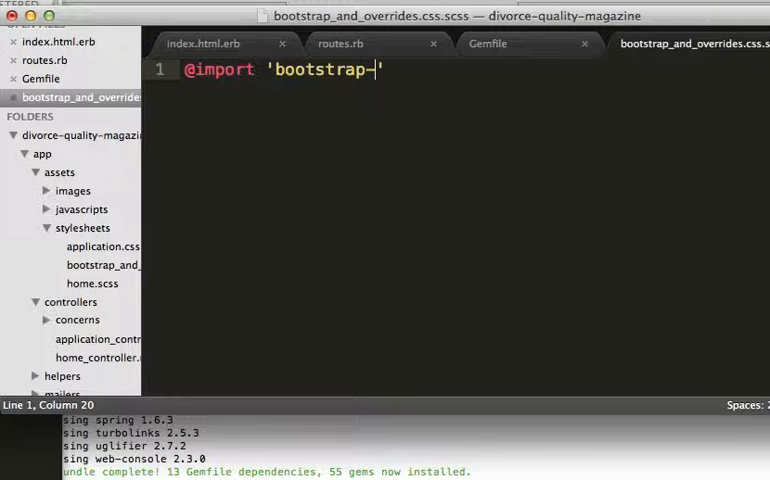
text(sp)
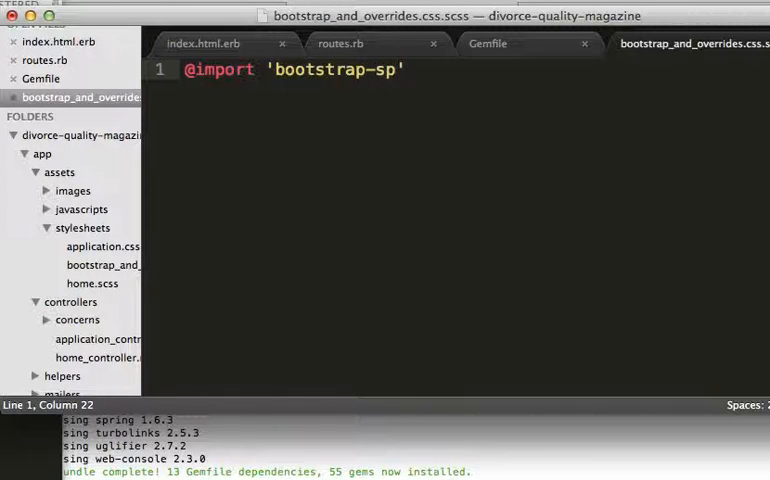
text(roc)
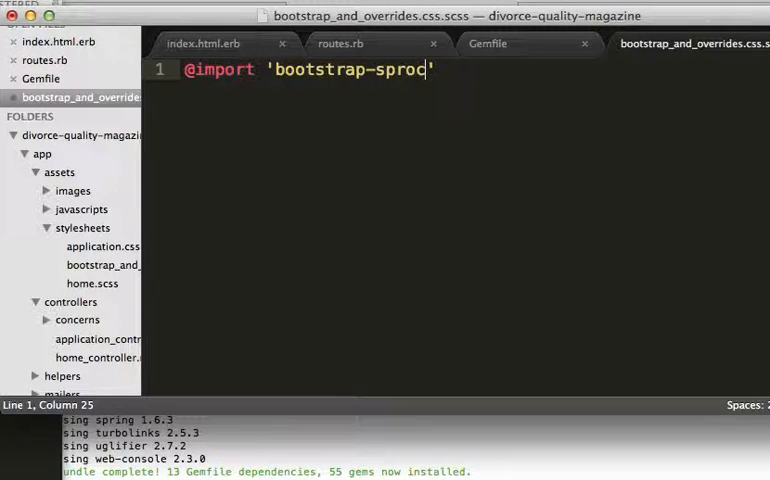
text(kets)
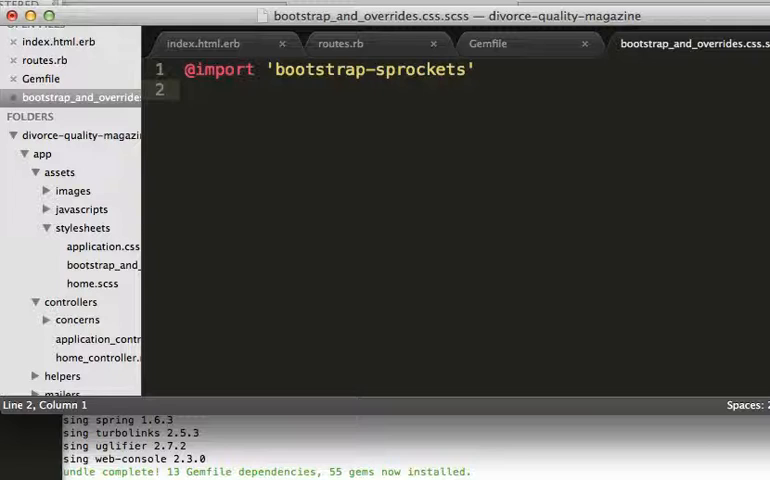
click(474, 69)
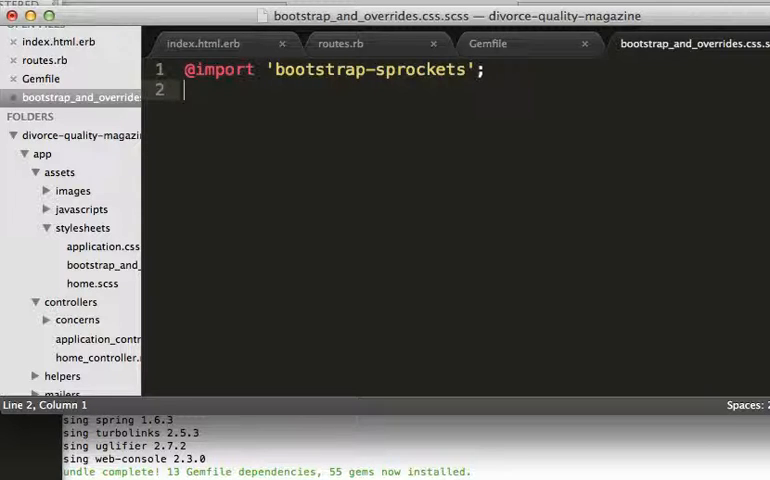
text(@import)
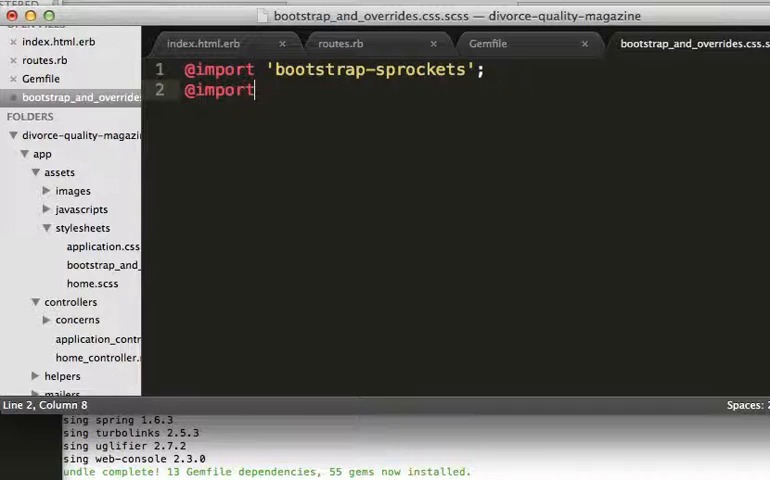
text('')
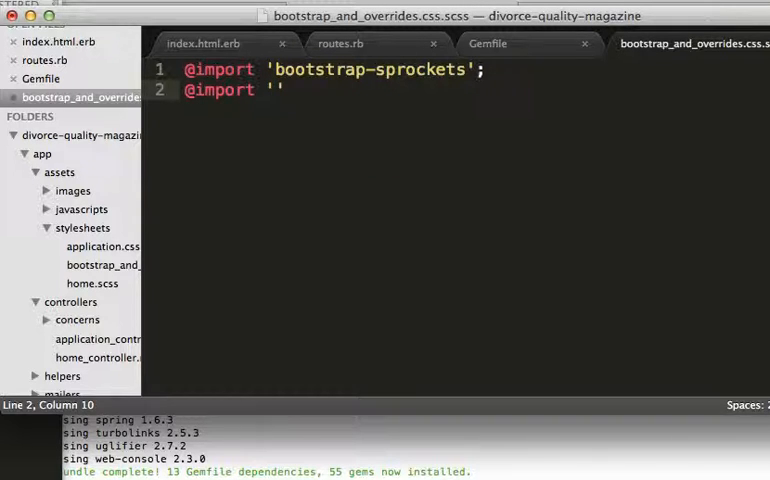
text(bootstrap)
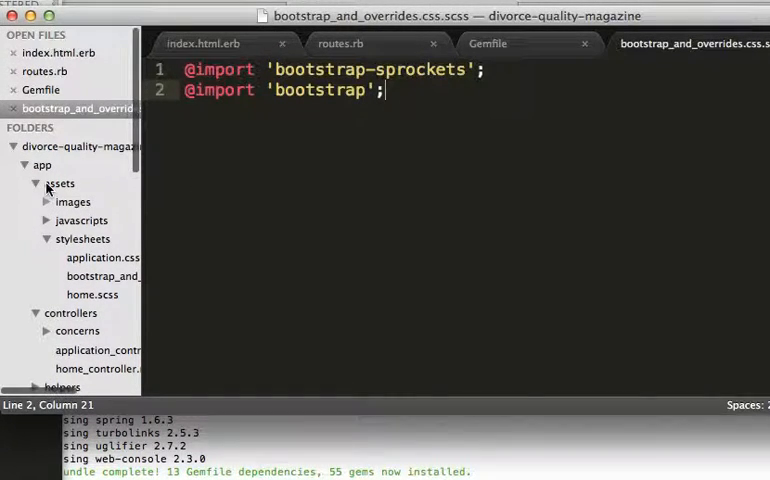
- In index.html.erb, wrap 'Welcome to my page' in a <div class="container">
click(203, 43)
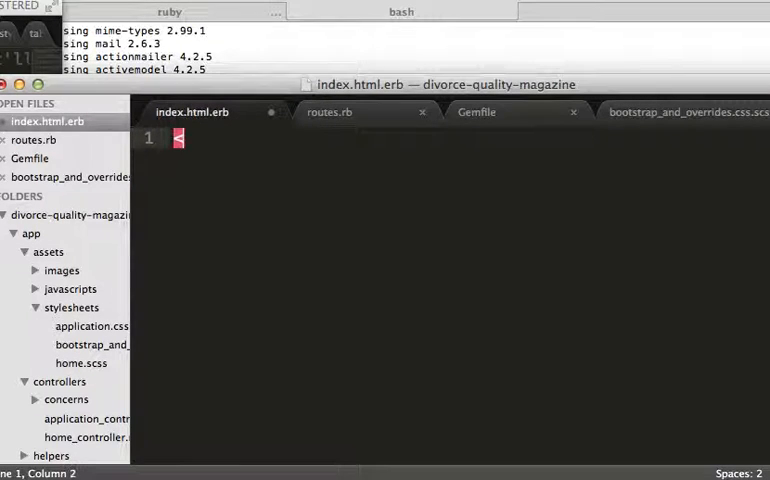
text(<div)
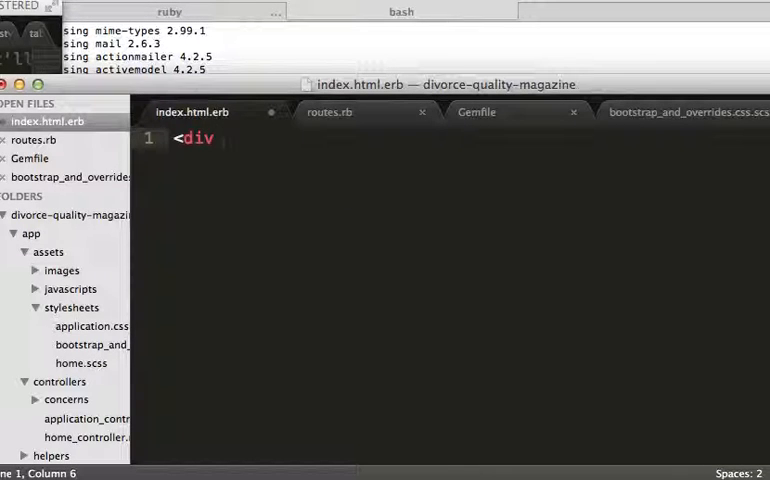
text(clas)
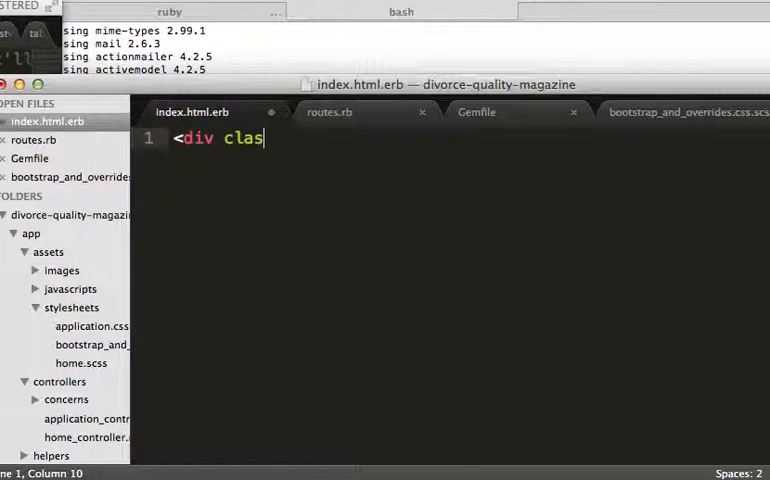
text(s="")
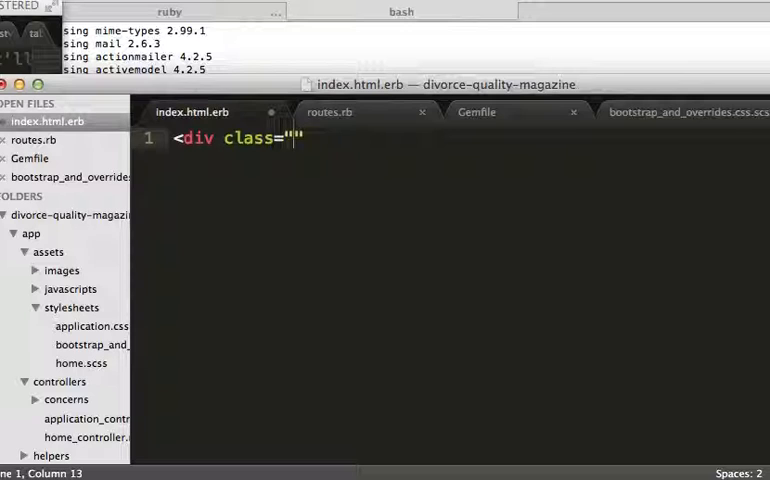
text(cont)
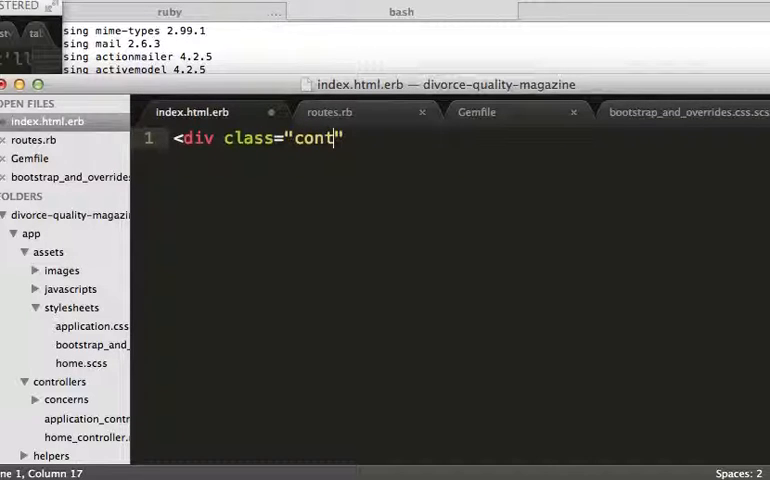
text(ainer)
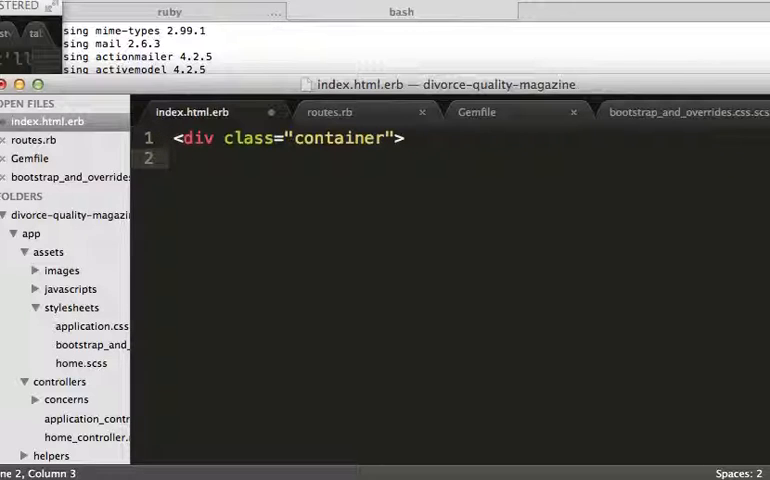
text(Welcome)
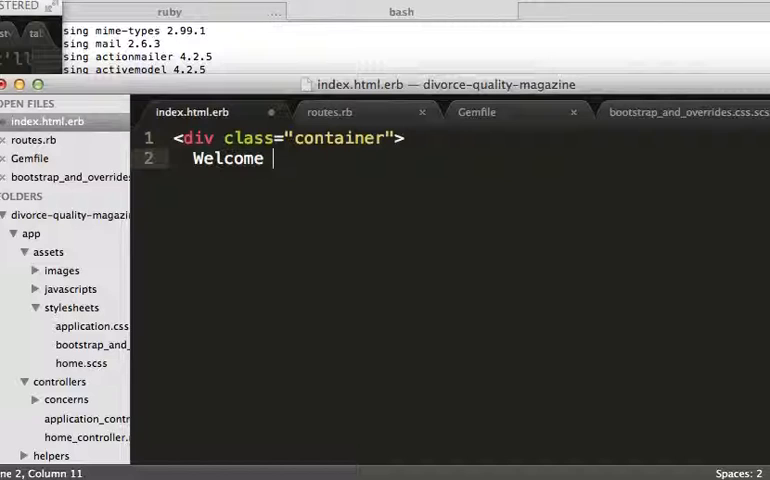
text(to m)
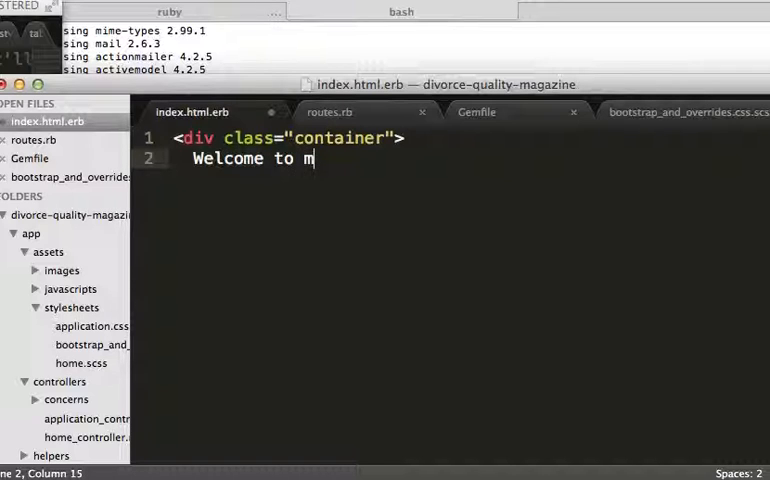
text(y page)
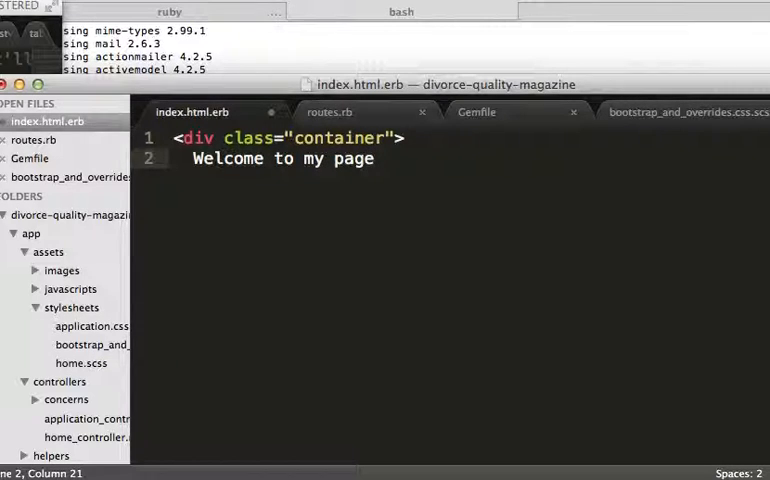
text(</)
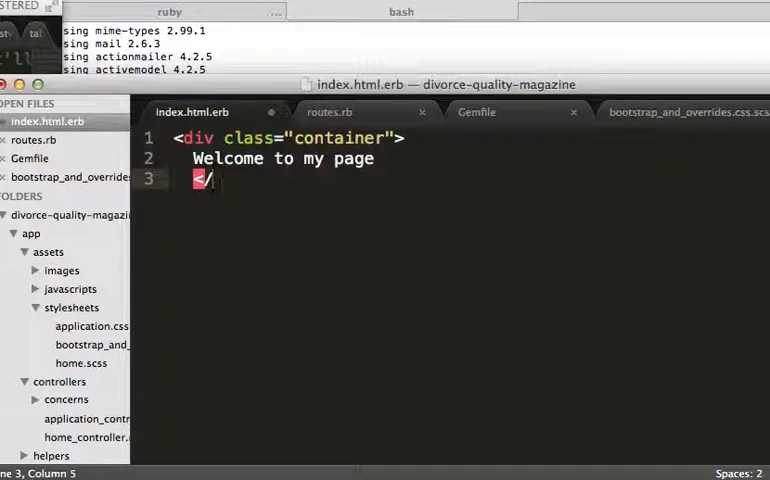
text(div>)
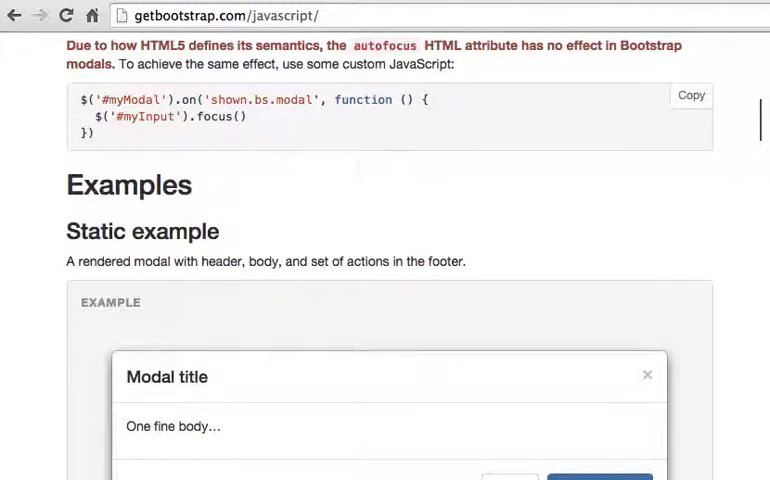
- Switch Chrome to the localhost:3000 tab
click(255, 15)
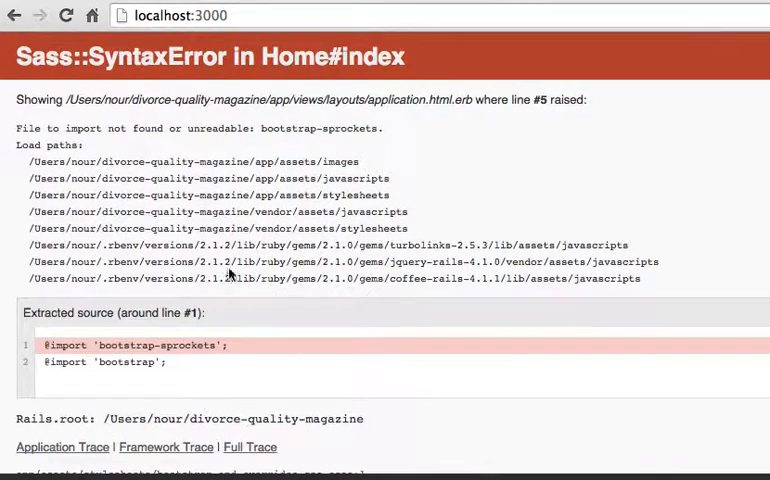
mouse_move(193, 462)
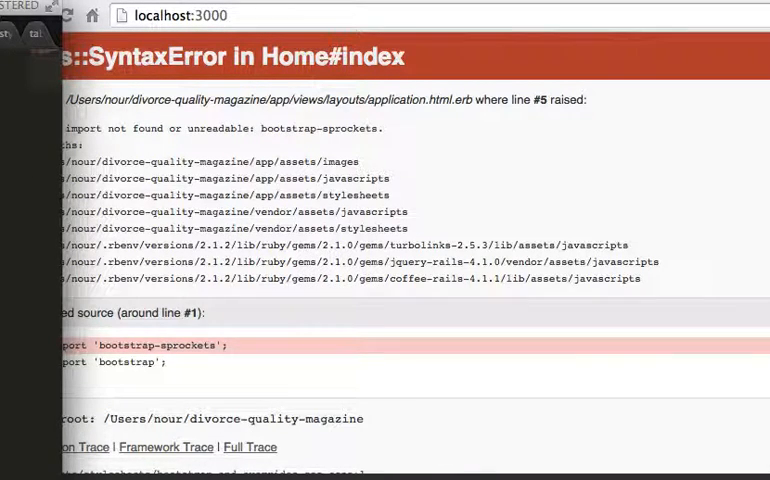
mouse_move(118, 318)
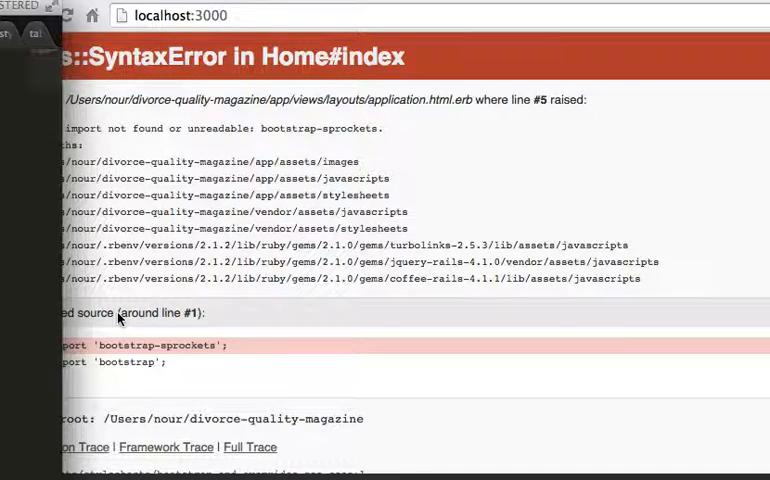
mouse_move(165, 355)
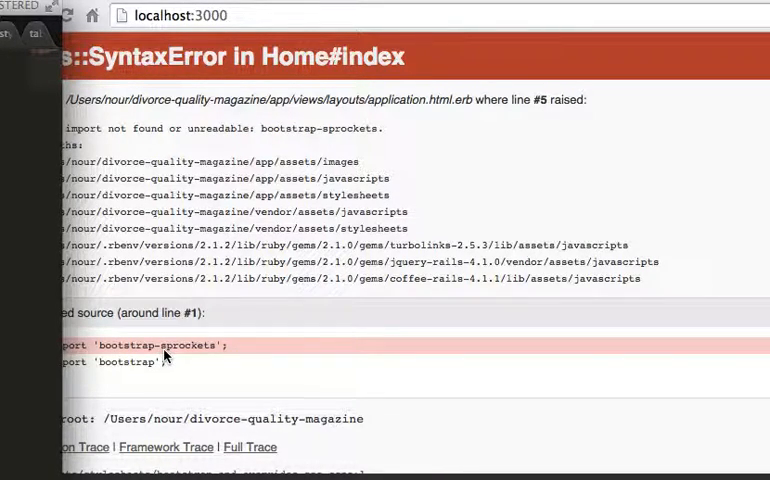
mouse_move(186, 358)
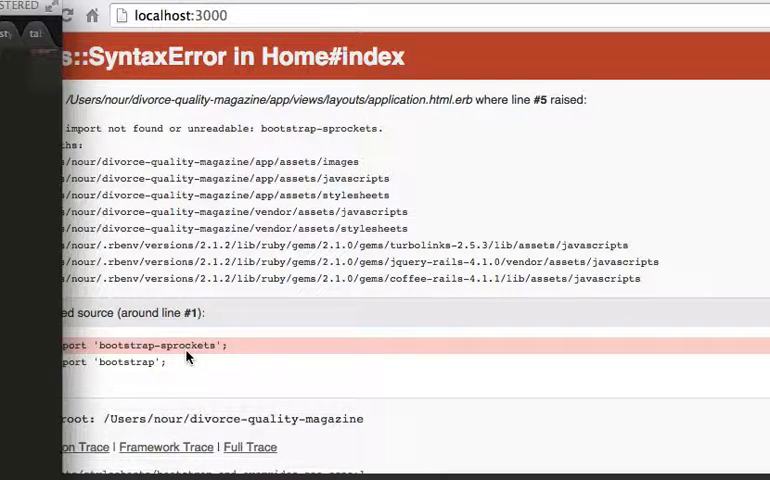
mouse_move(219, 360)
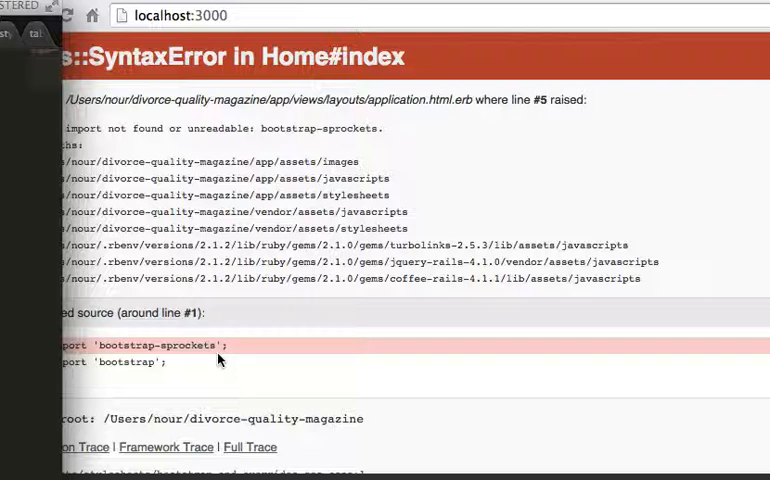
mouse_move(211, 360)
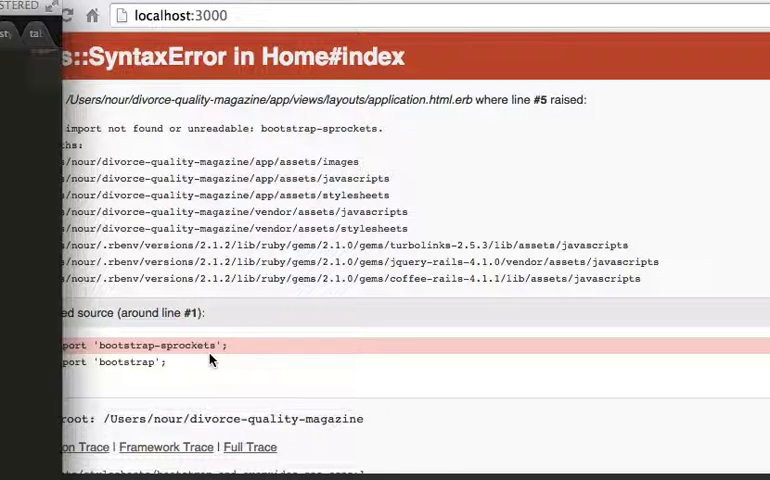
mouse_move(190, 333)
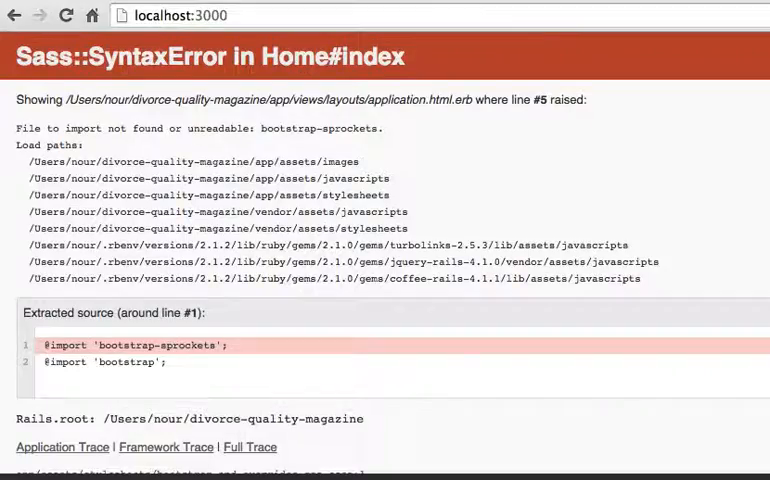
click(67, 15)
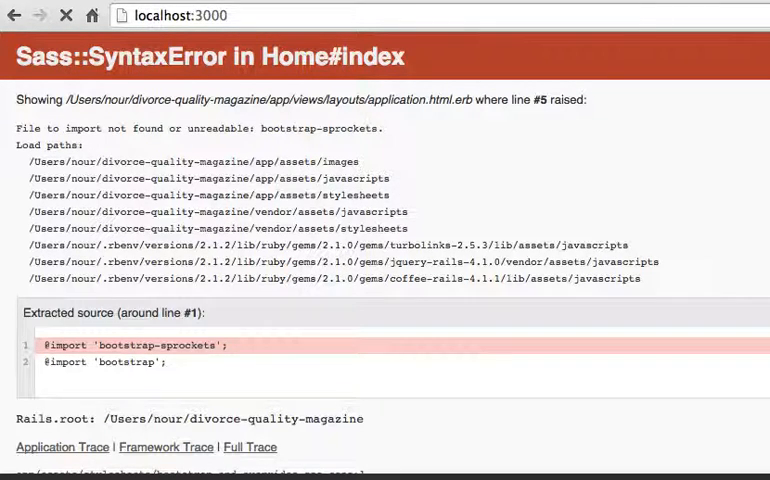
click(65, 15)
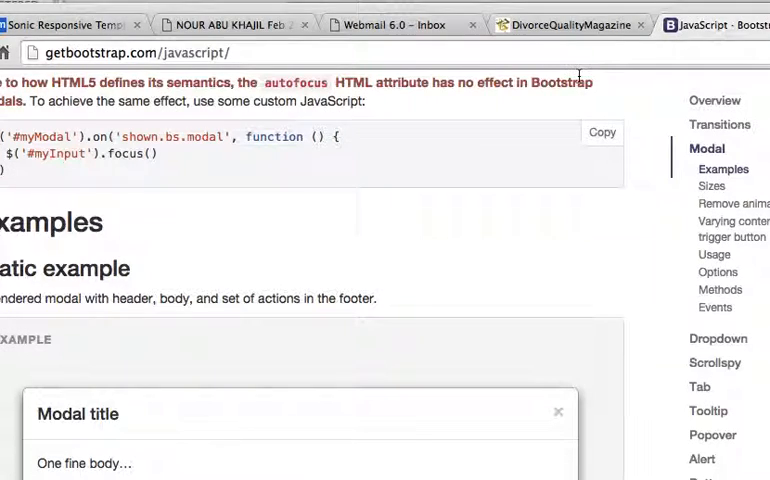
- Scroll the Bootstrap JavaScript docs down to the static modal example
scroll(down, 3)
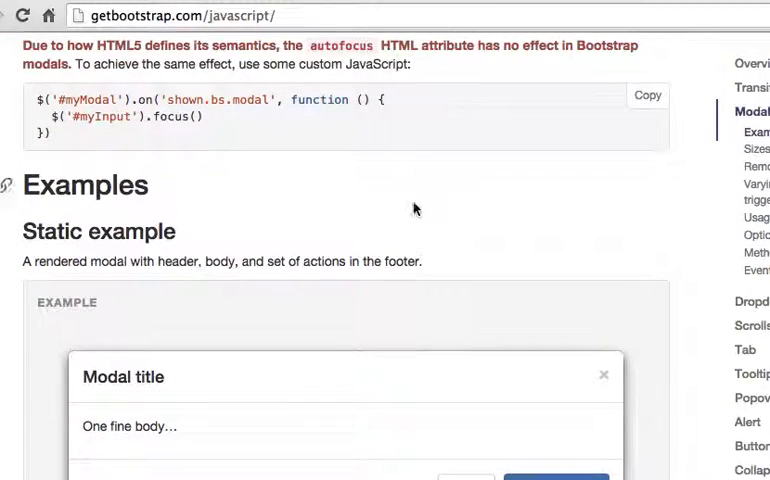
scroll(down, 3)
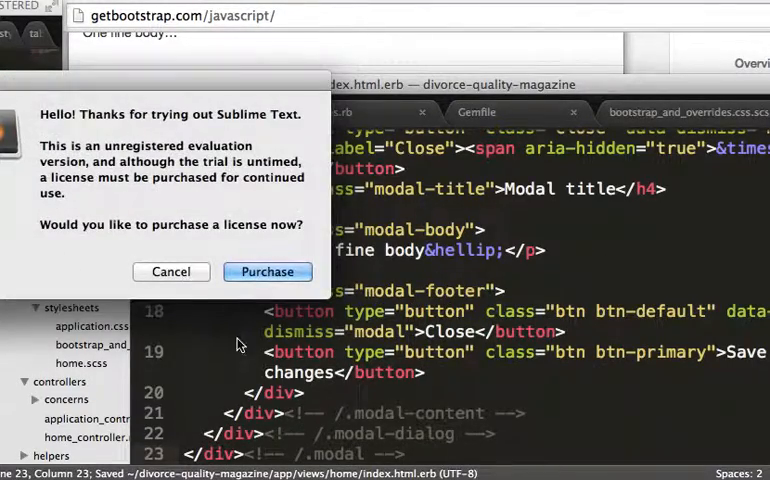
- Cancel the Sublime Text license purchase reminder and scroll through the pasted modal markup
click(171, 271)
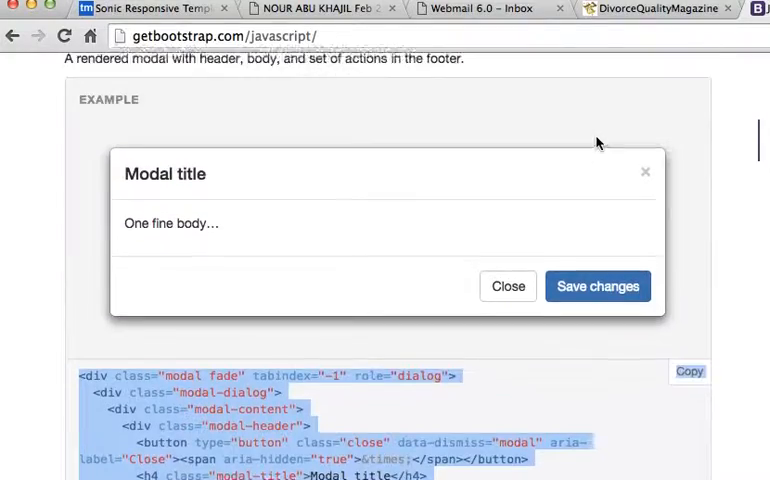
scroll(down, 3)
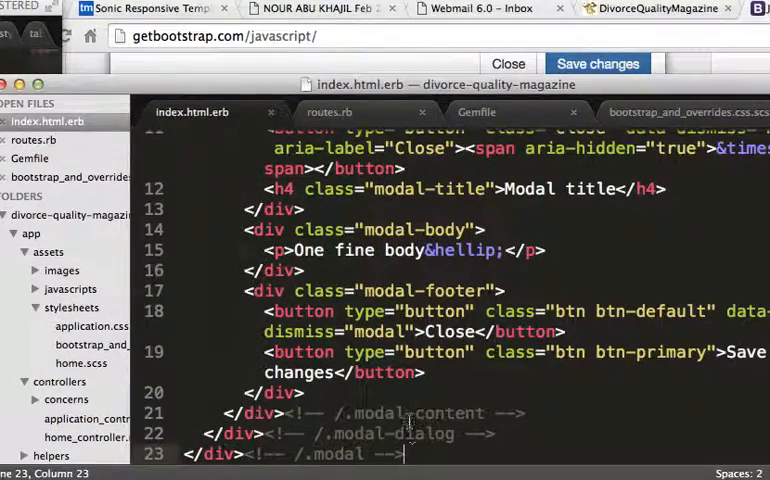
scroll(up, 3)
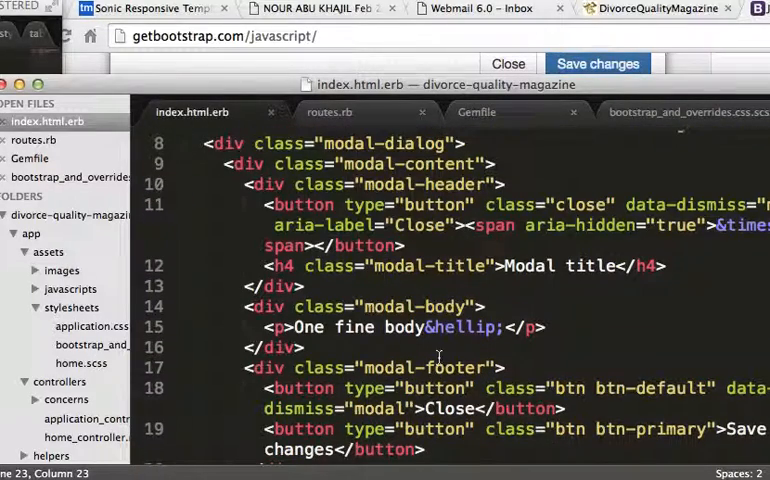
click(650, 8)
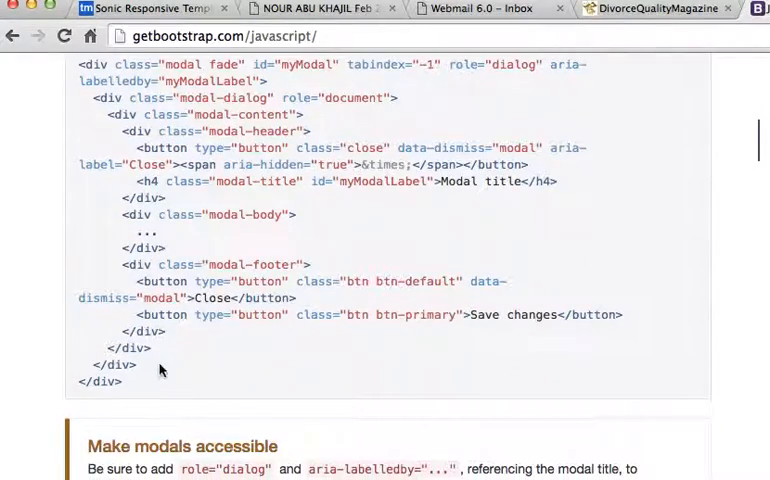
- Scroll back up the modal docs and view the app's home page in Chrome
scroll(up, 3)
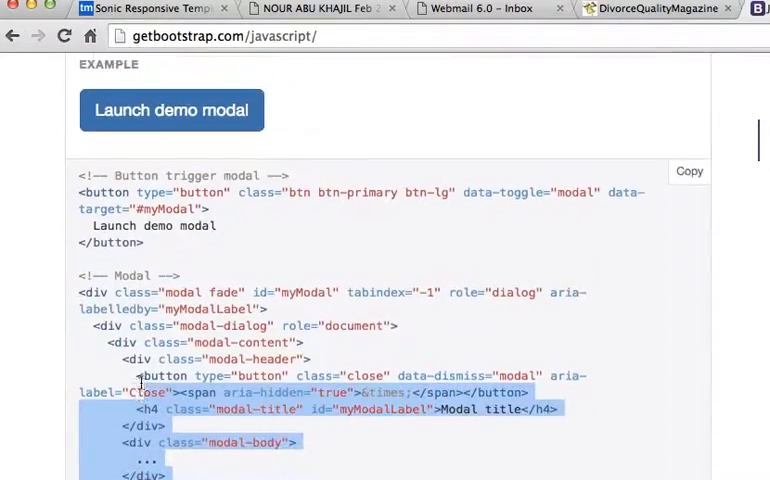
scroll(up, 3)
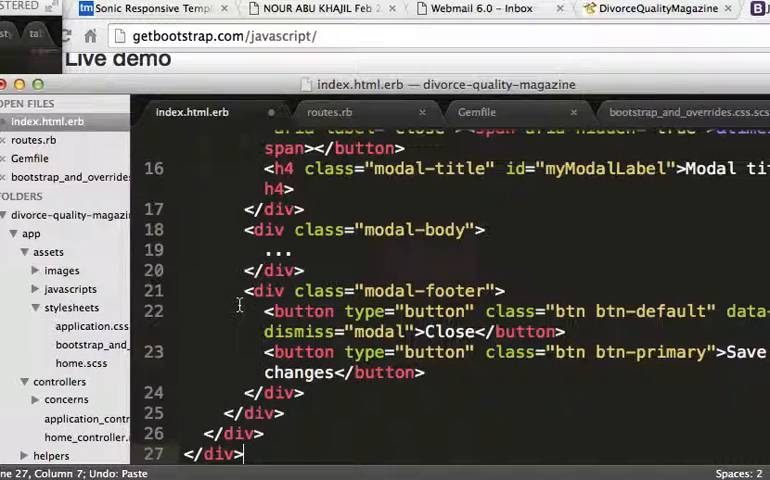
click(655, 8)
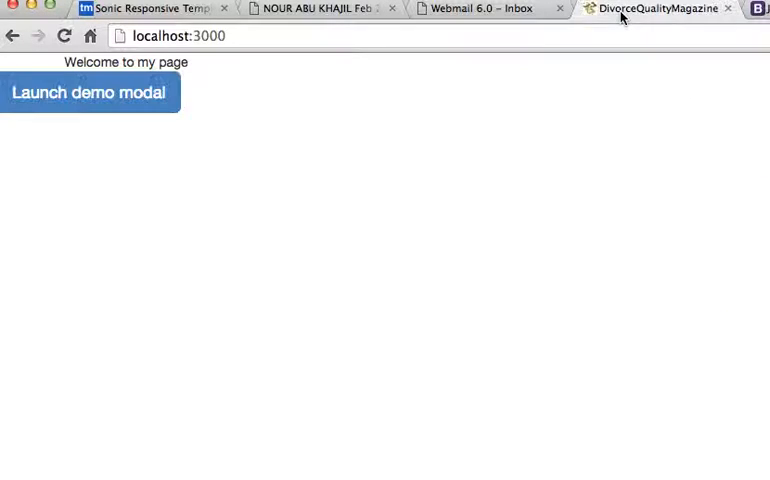